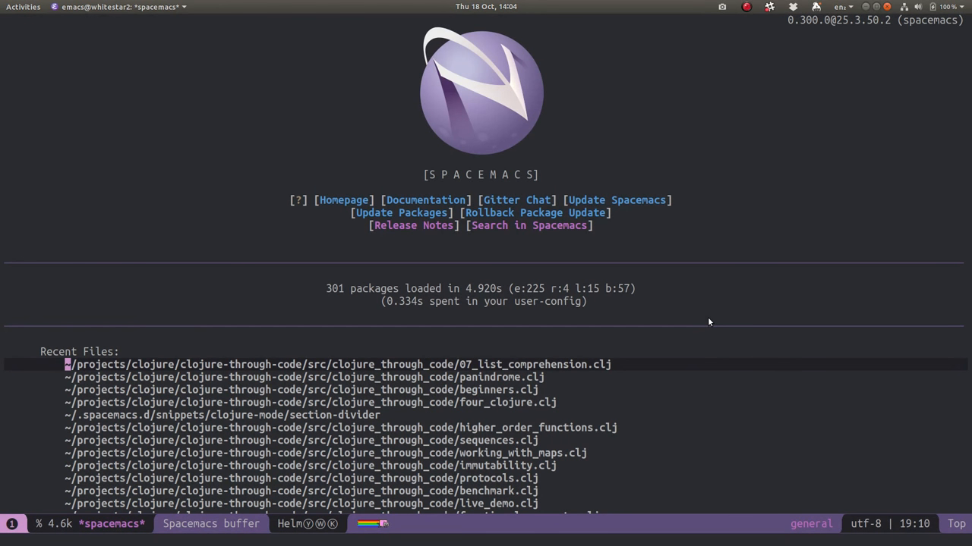
Bring up helm-mini (SPC b b) listing all open buffers and recent files
{"action": "key", "text": "SPC"}
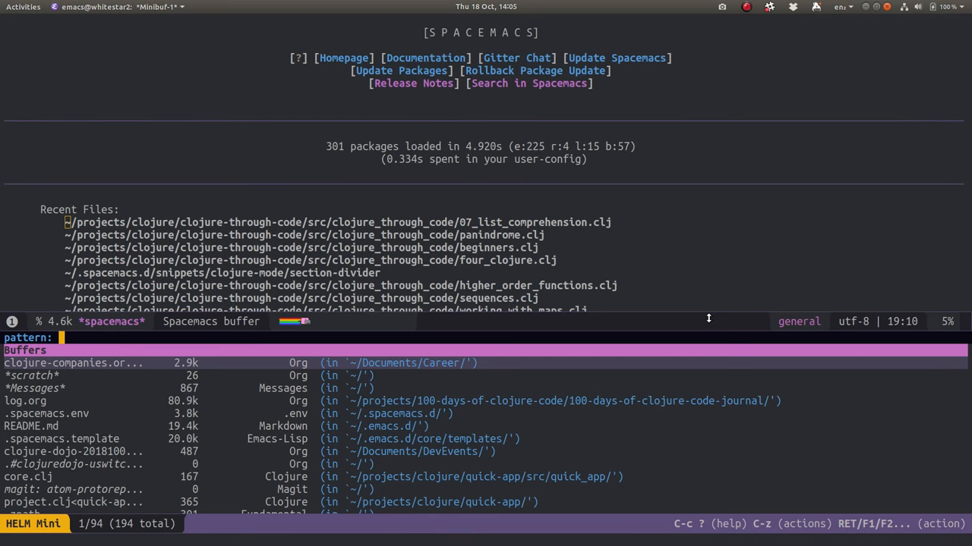
Try patterns .clj and .m, then filter by 'log' and move down the matches
{"action": "type", "text": ".clj"}
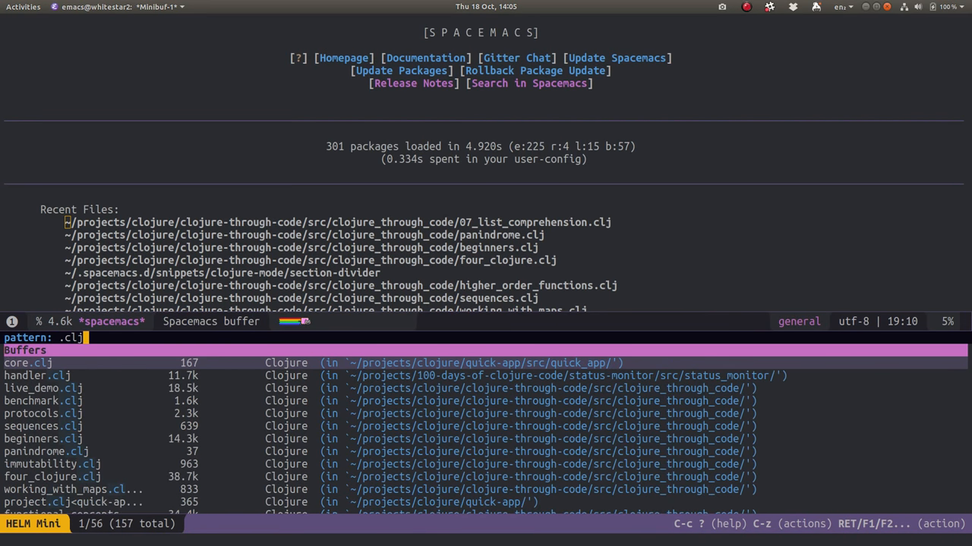
{"action": "type", "text": ".m"}
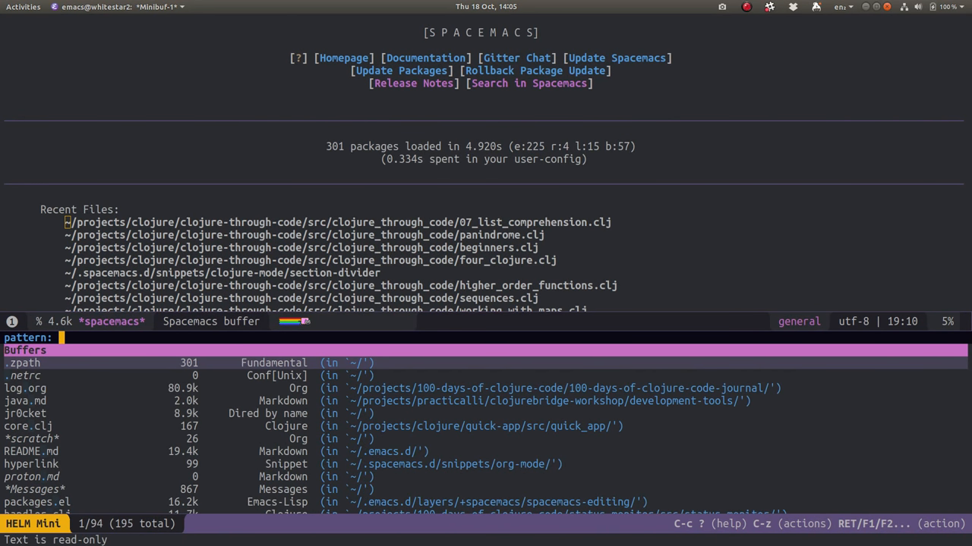
{"action": "type", "text": "log"}
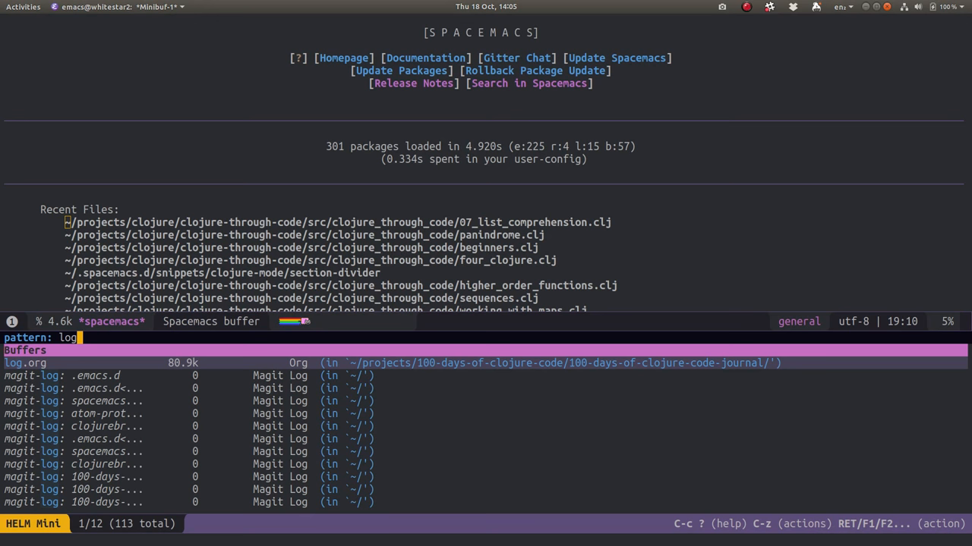
{"action": "key", "text": "Down"}
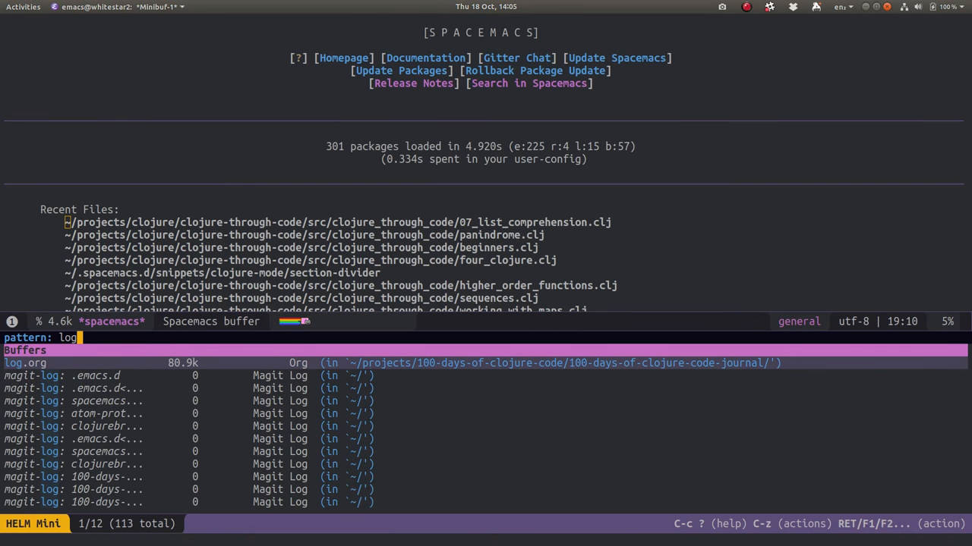
Filter by 'magit' and enter Helm Transient State to show its commands
{"action": "type", "text": "mag"}
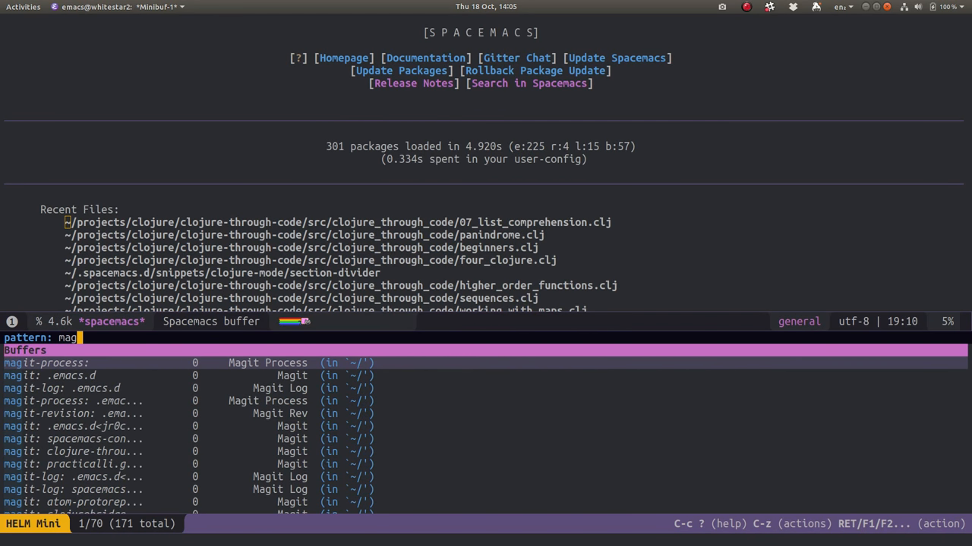
{"action": "type", "text": "it"}
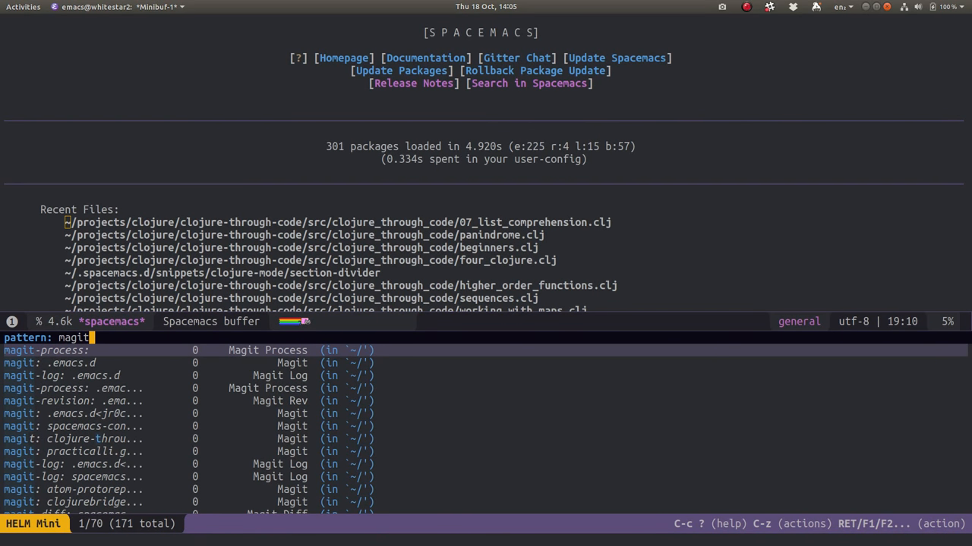
{"action": "key", "text": "C-z"}
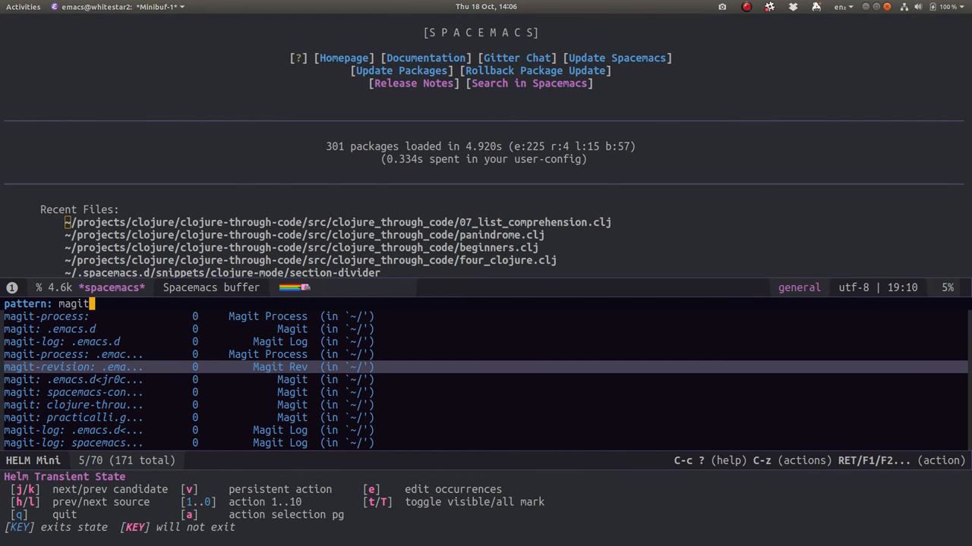
Shorten the pattern, show the buffer actions and narrow them with 'i'
{"action": "key", "text": "BackSpace"}
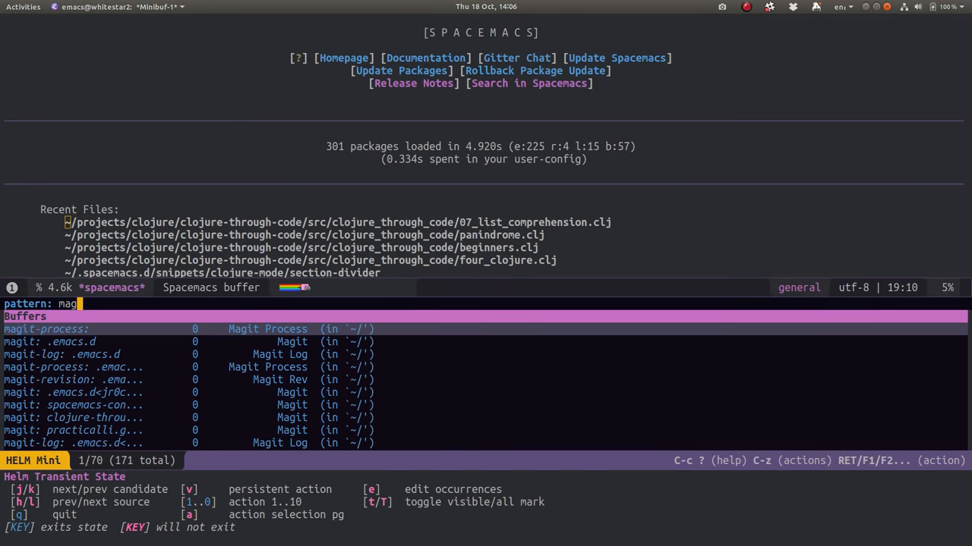
{"action": "key", "text": "BackSpace"}
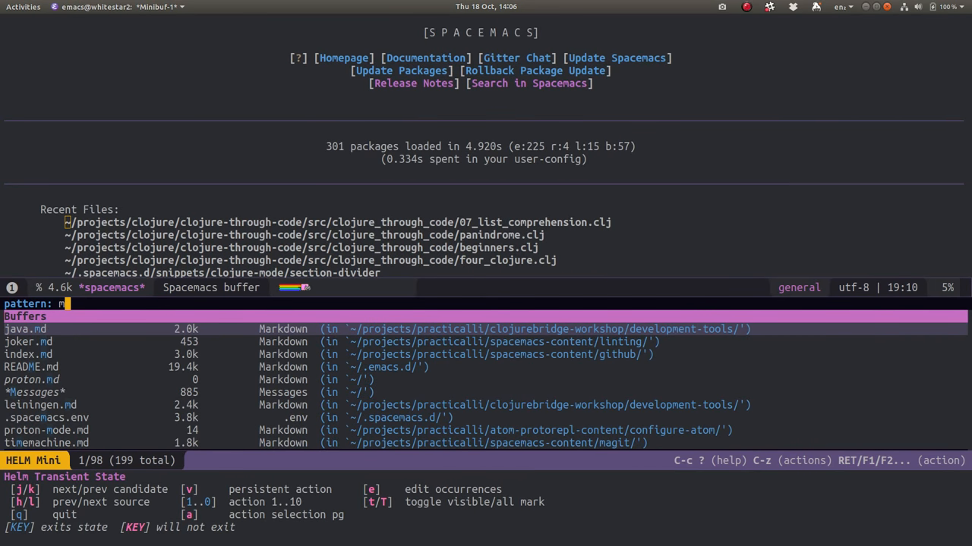
{"action": "key", "text": "BackSpace"}
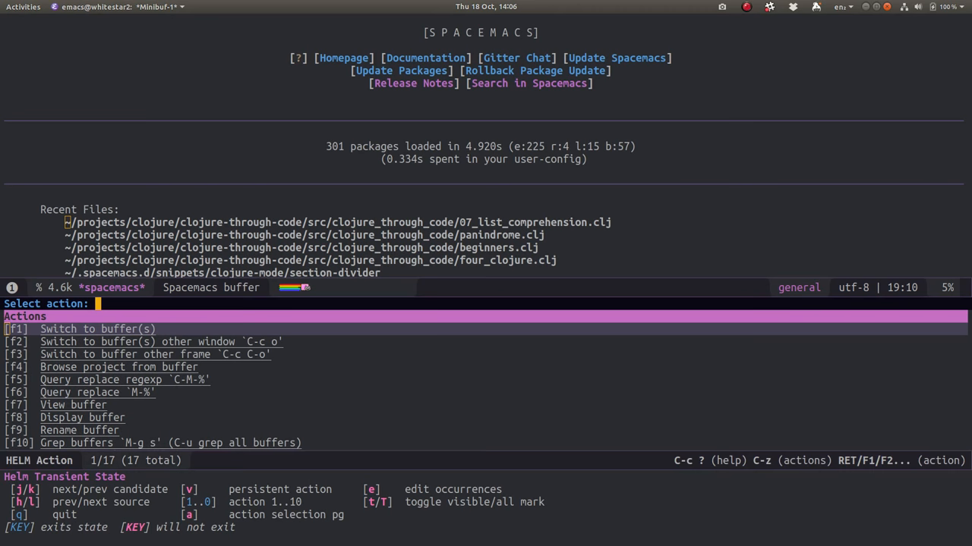
{"action": "type", "text": "i"}
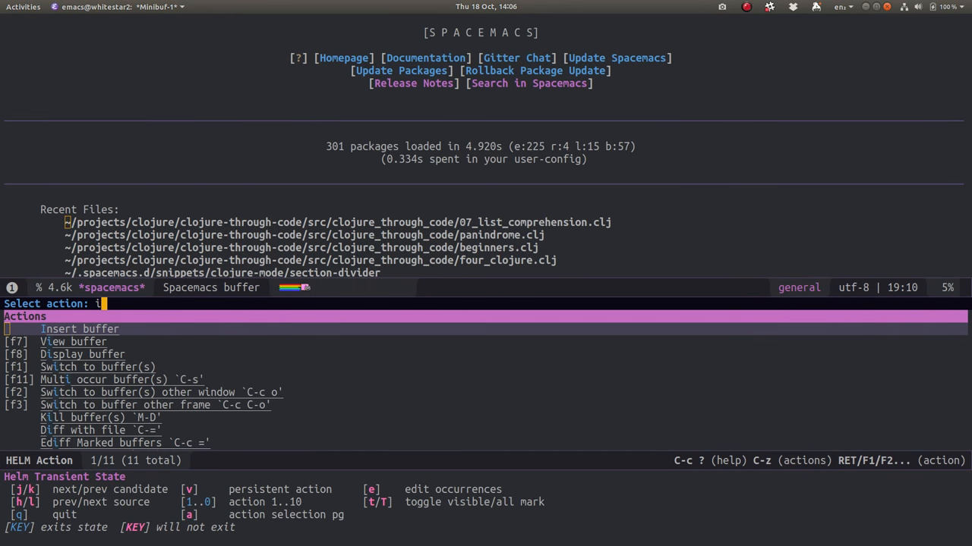